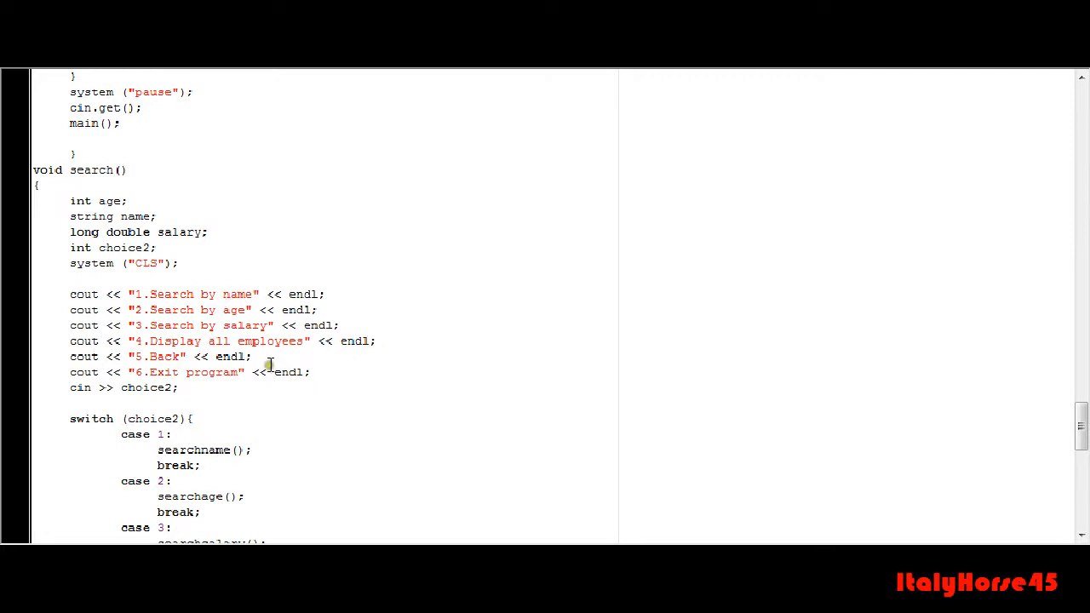
mouse_move(299, 375)
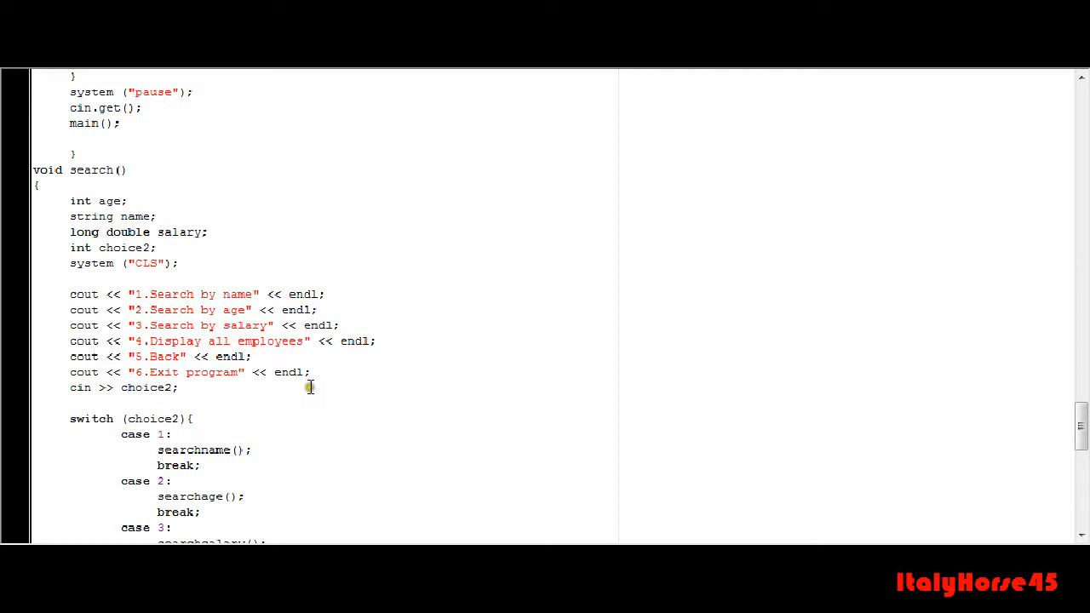
mouse_move(389, 386)
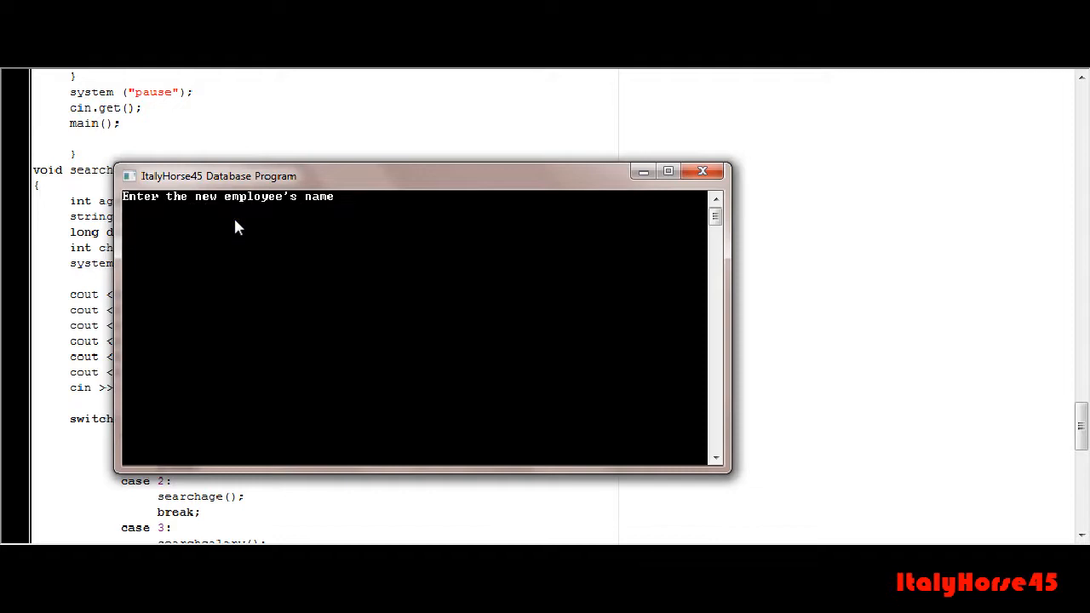
Enter employee Sally with salary 120000, view her in the listing, and return to the menu.
text(Sally)
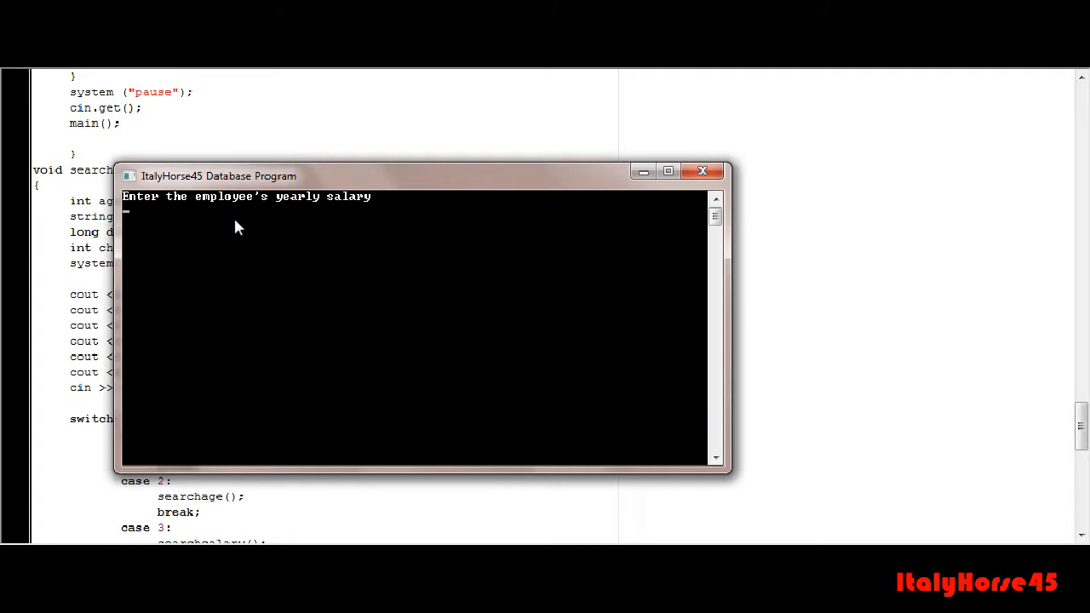
text(120000)
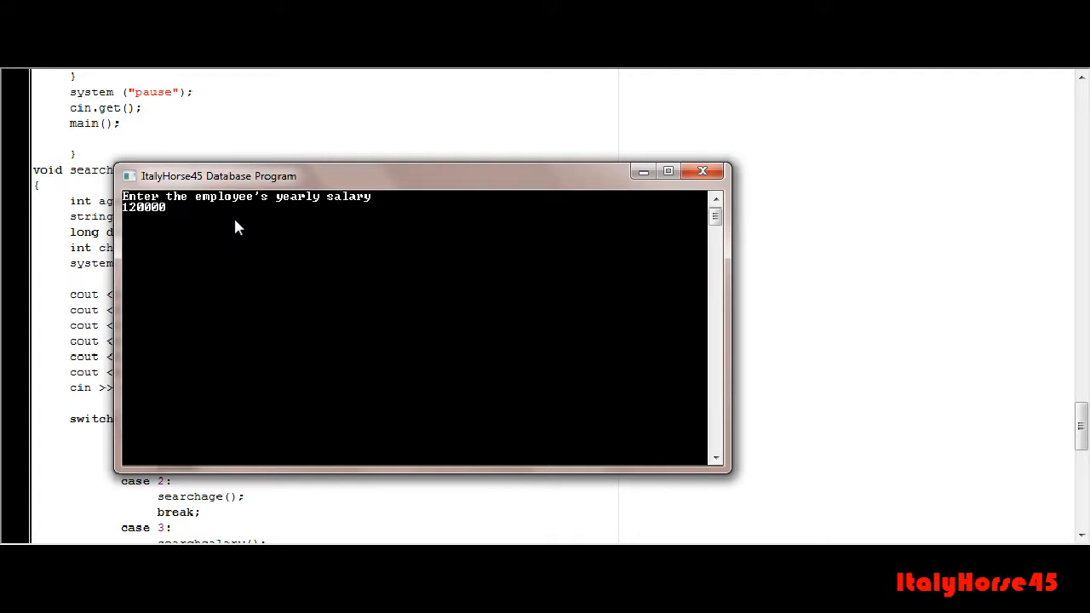
key(enter)
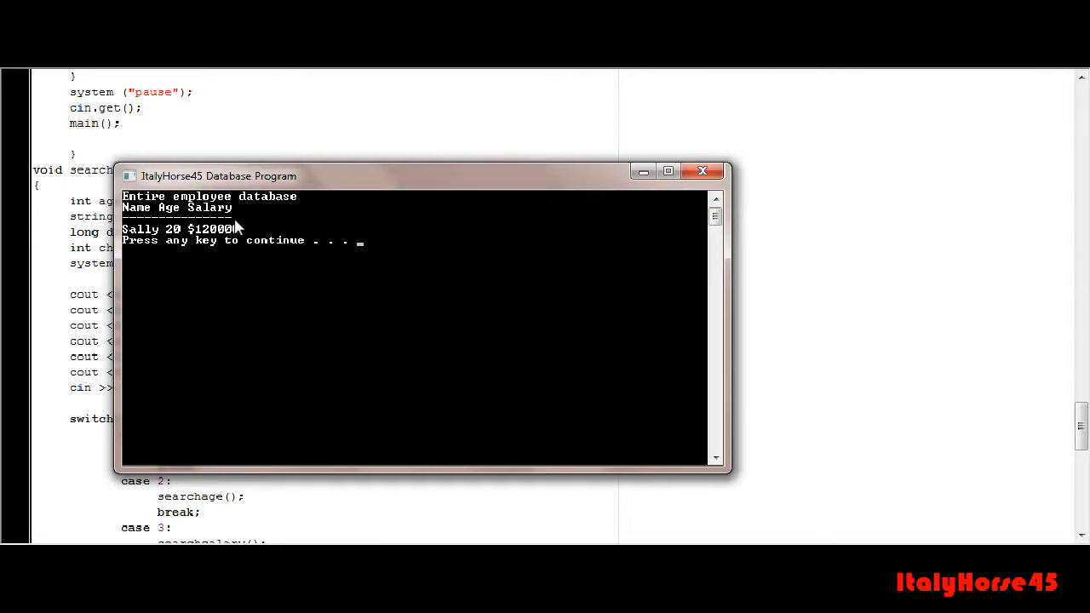
key(enter)
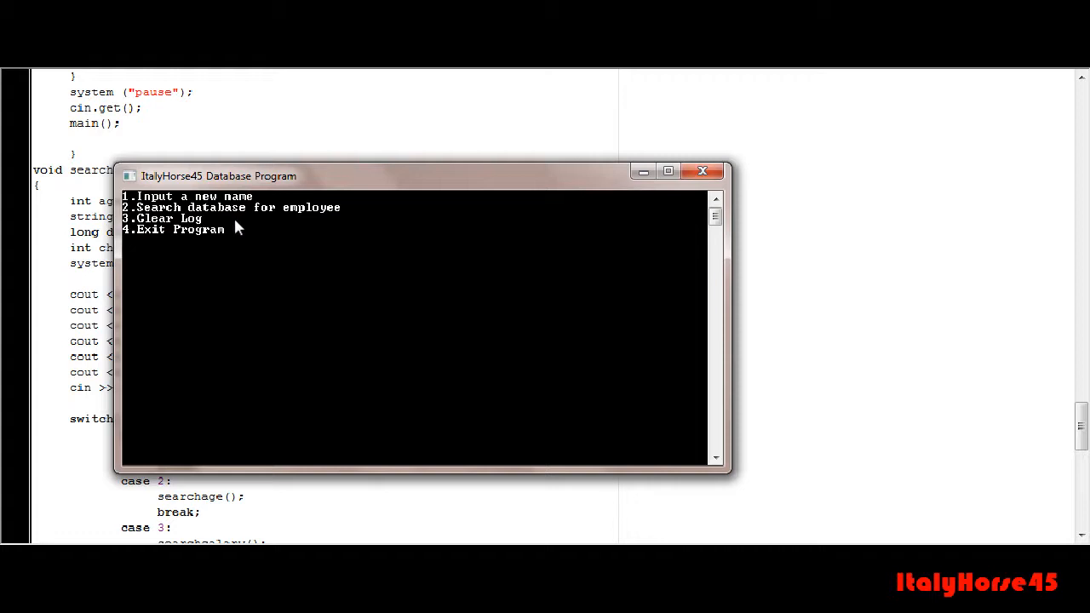
Run option 3 Clear Log, confirm with Y, view the empty listing, and close the program window.
text(3)
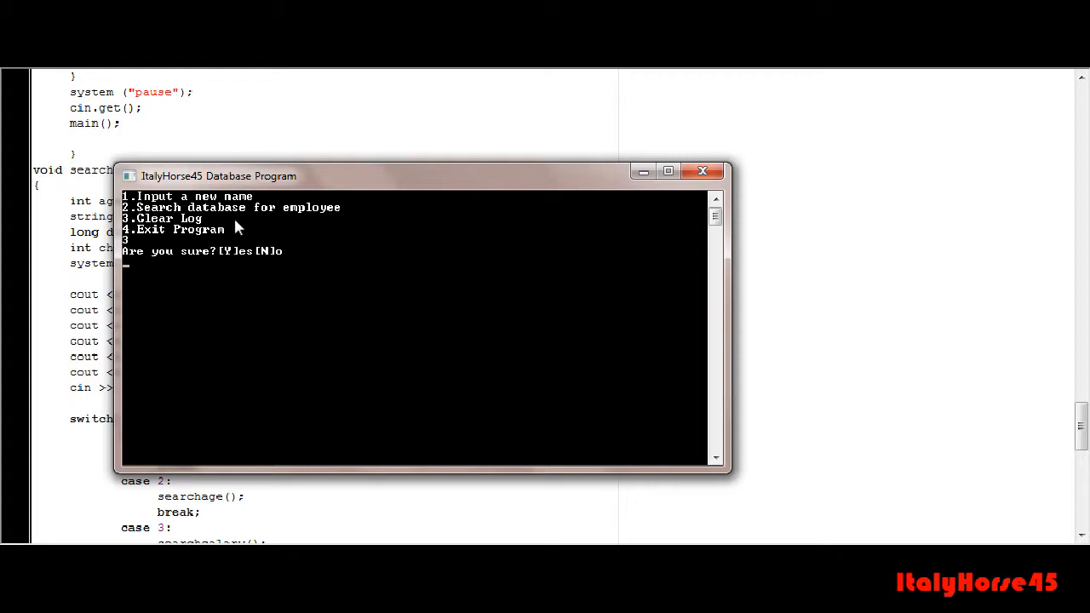
text(Y)
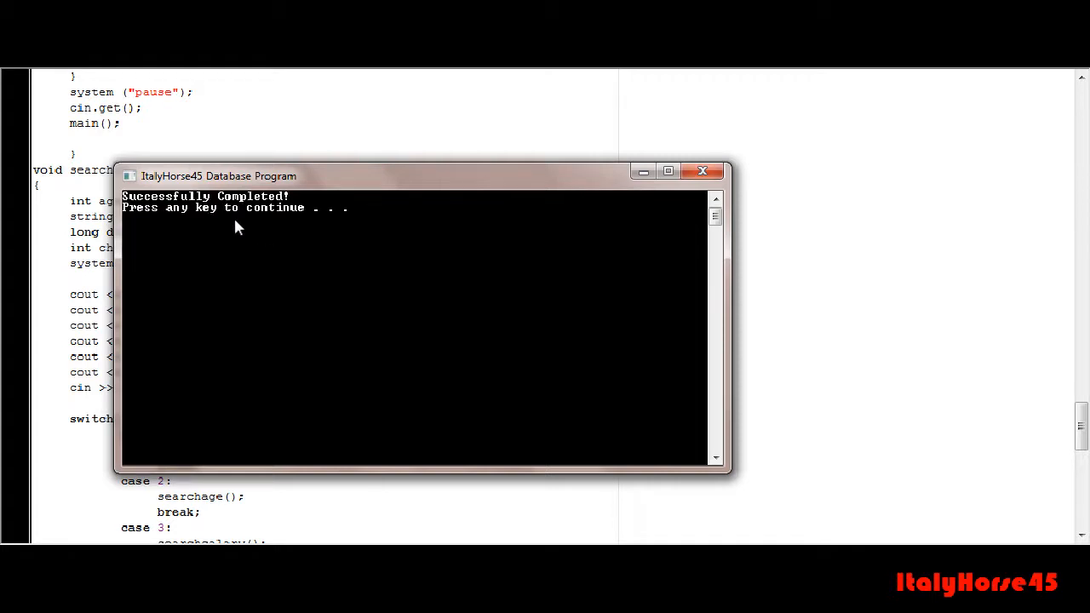
key(enter)
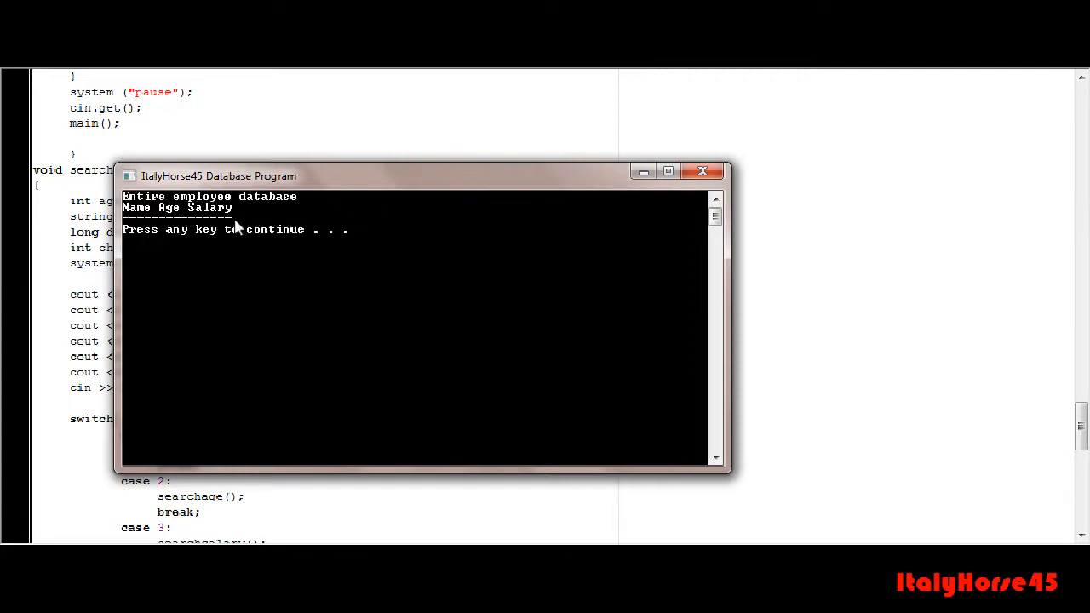
key(enter)
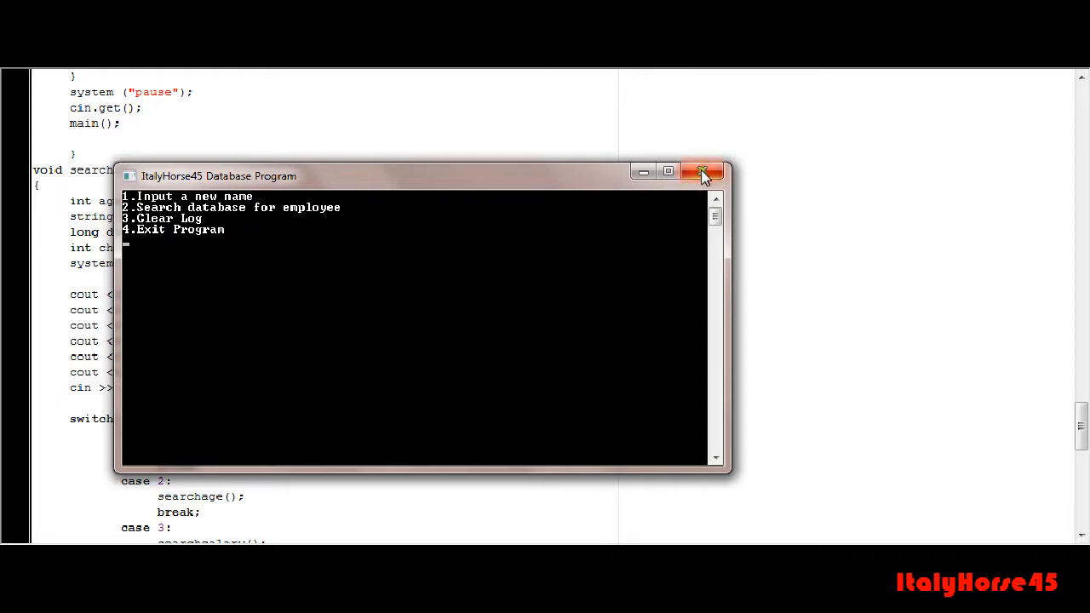
click(703, 171)
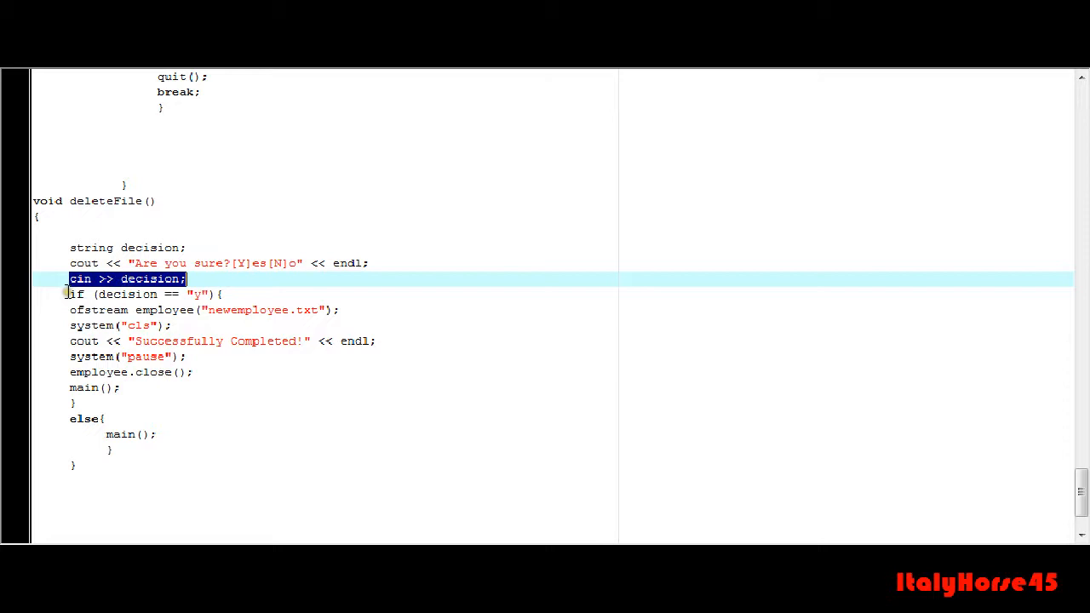
Highlight the deleteFile() lines that recreate newemployee.txt, then clear the selection.
drag(70, 294, 121, 388)
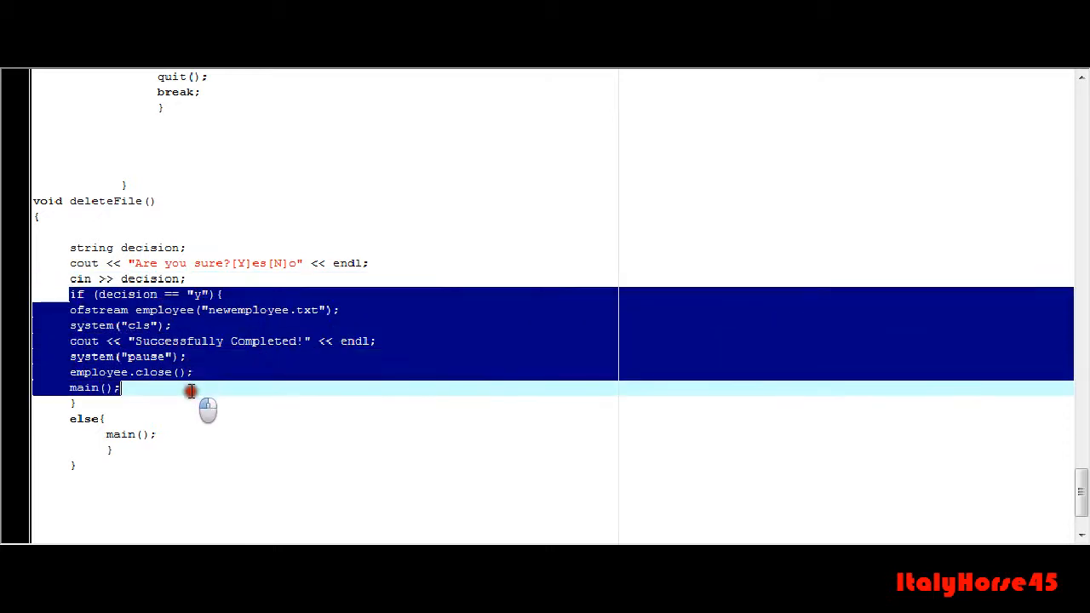
click(76, 403)
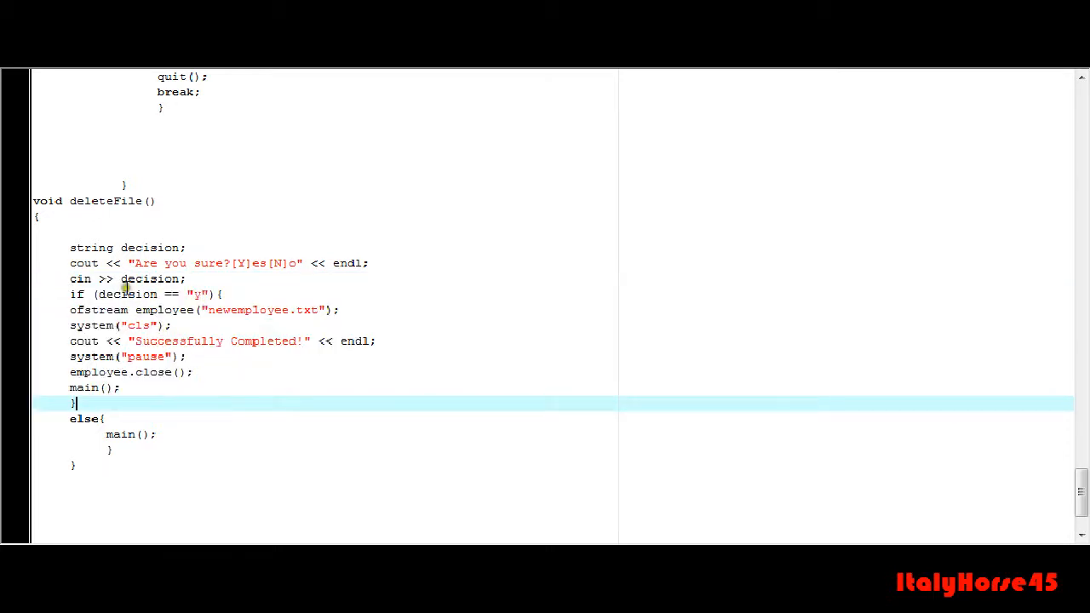
mouse_move(186, 300)
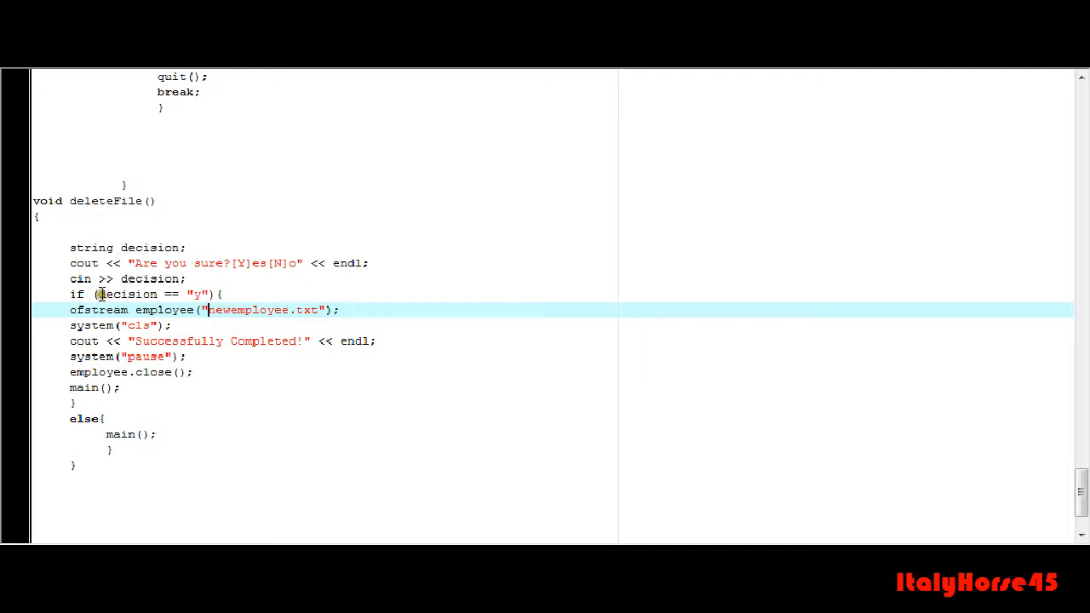
mouse_move(380, 334)
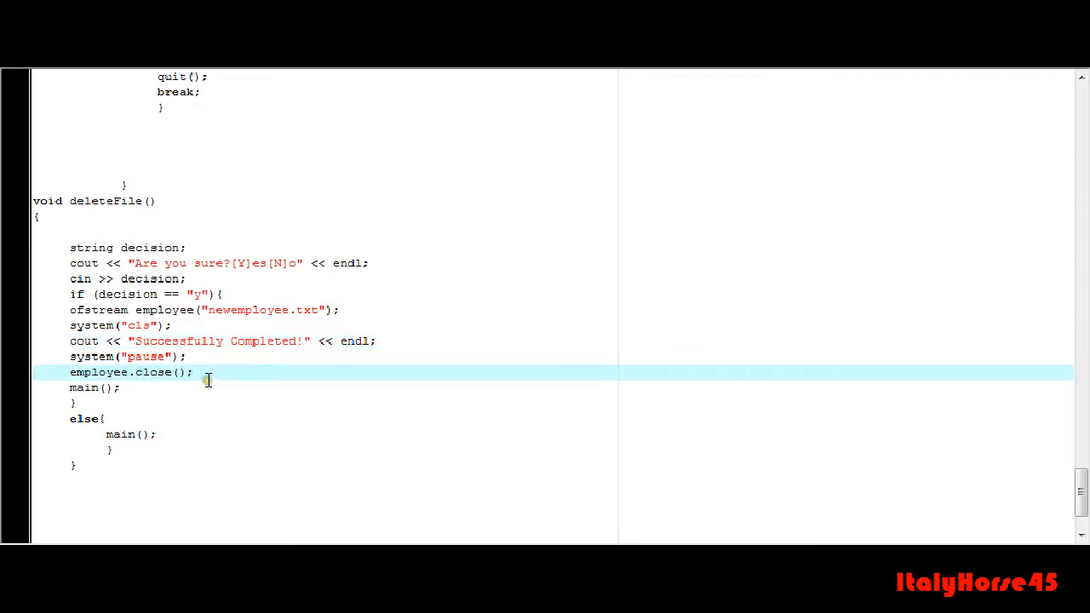
mouse_move(169, 387)
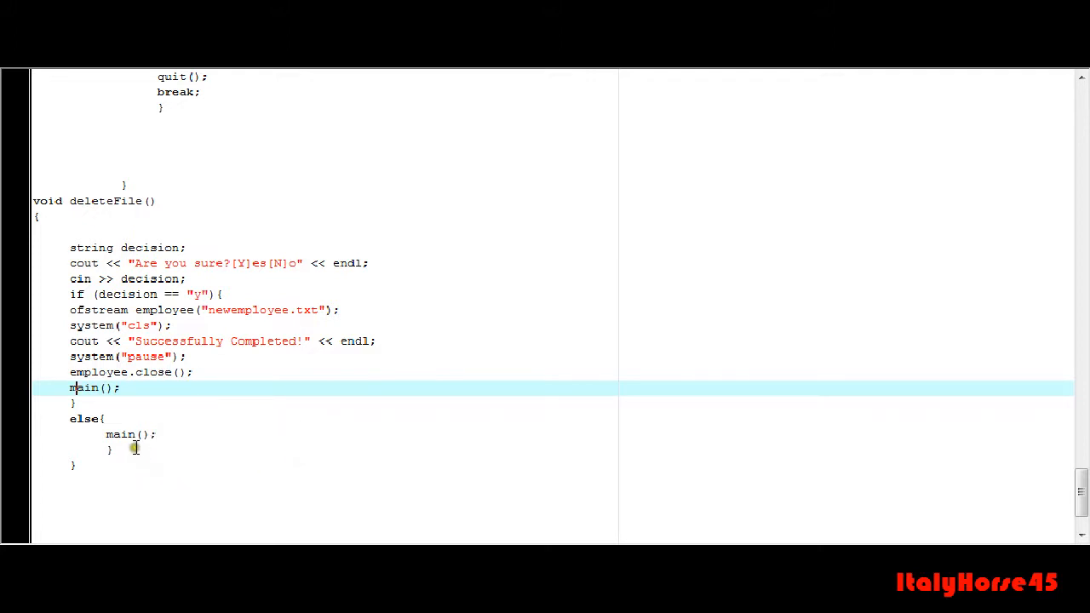
mouse_move(258, 441)
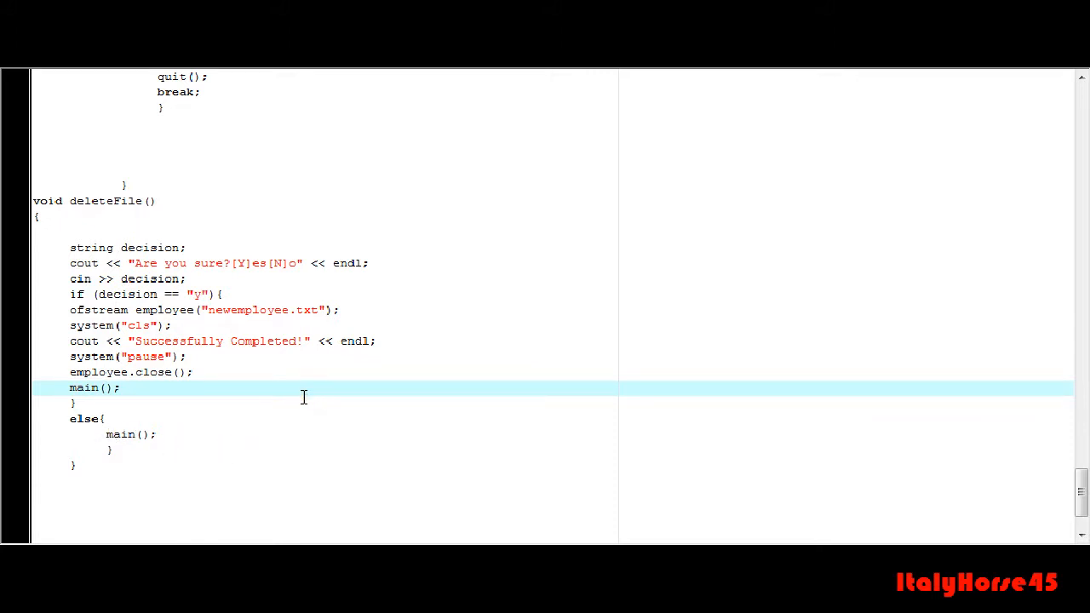
mouse_move(274, 393)
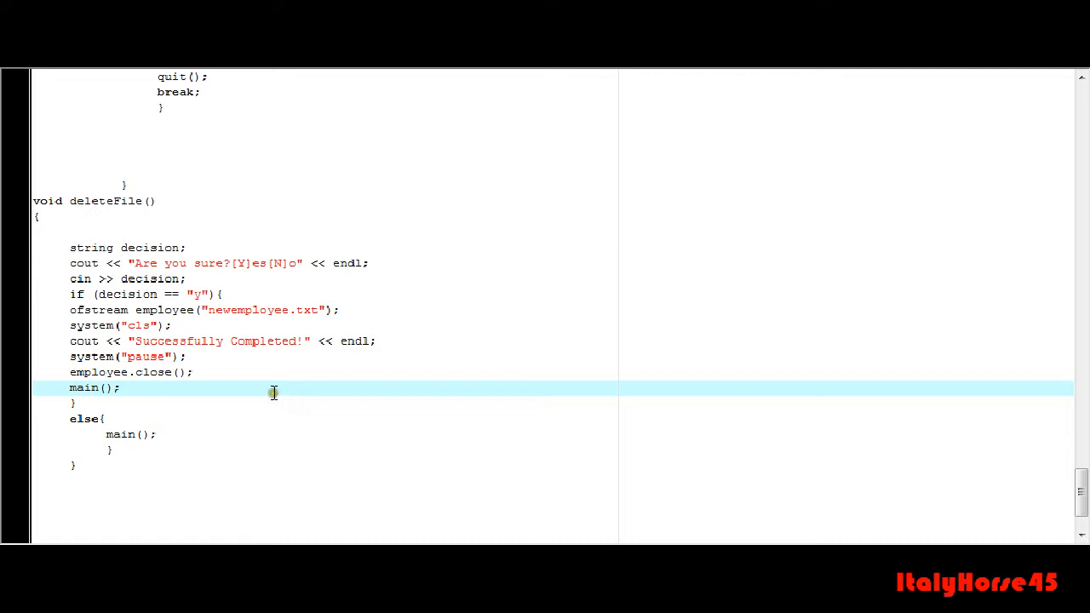